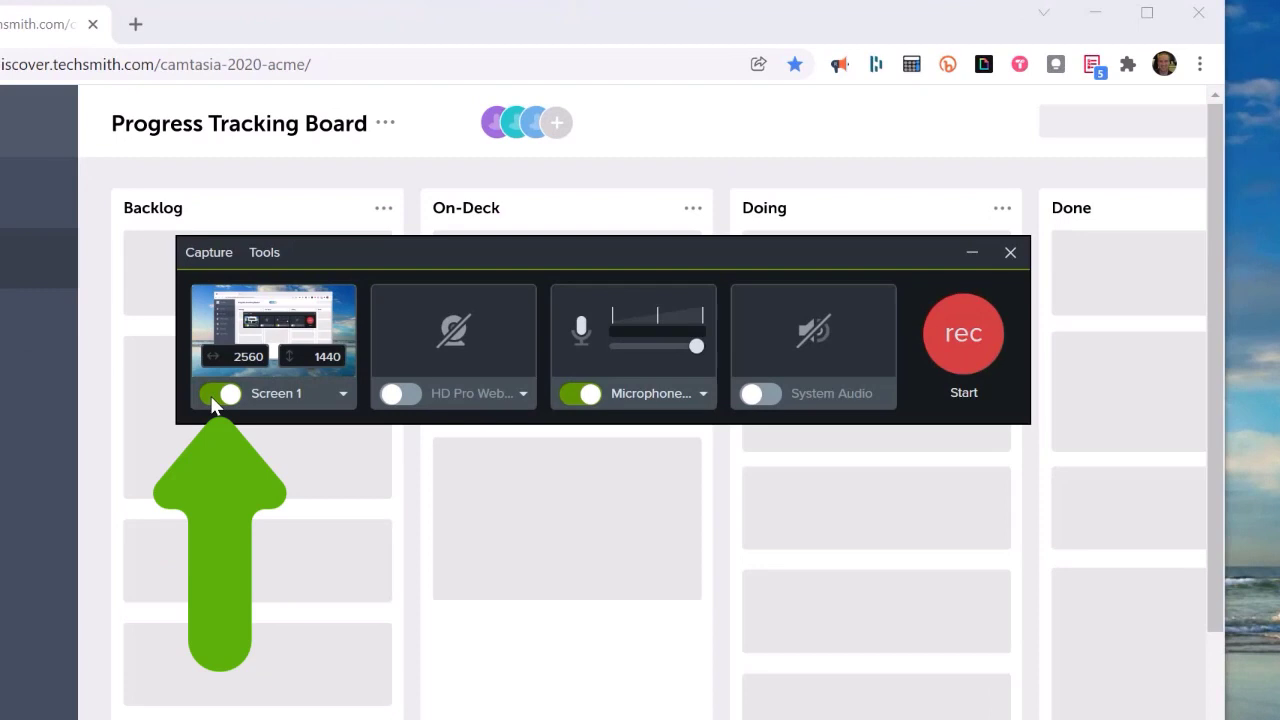
Step: Switch capture from Screen 1 to the HD Pro Webcam, keeping the microphone on
left_click(218, 392)
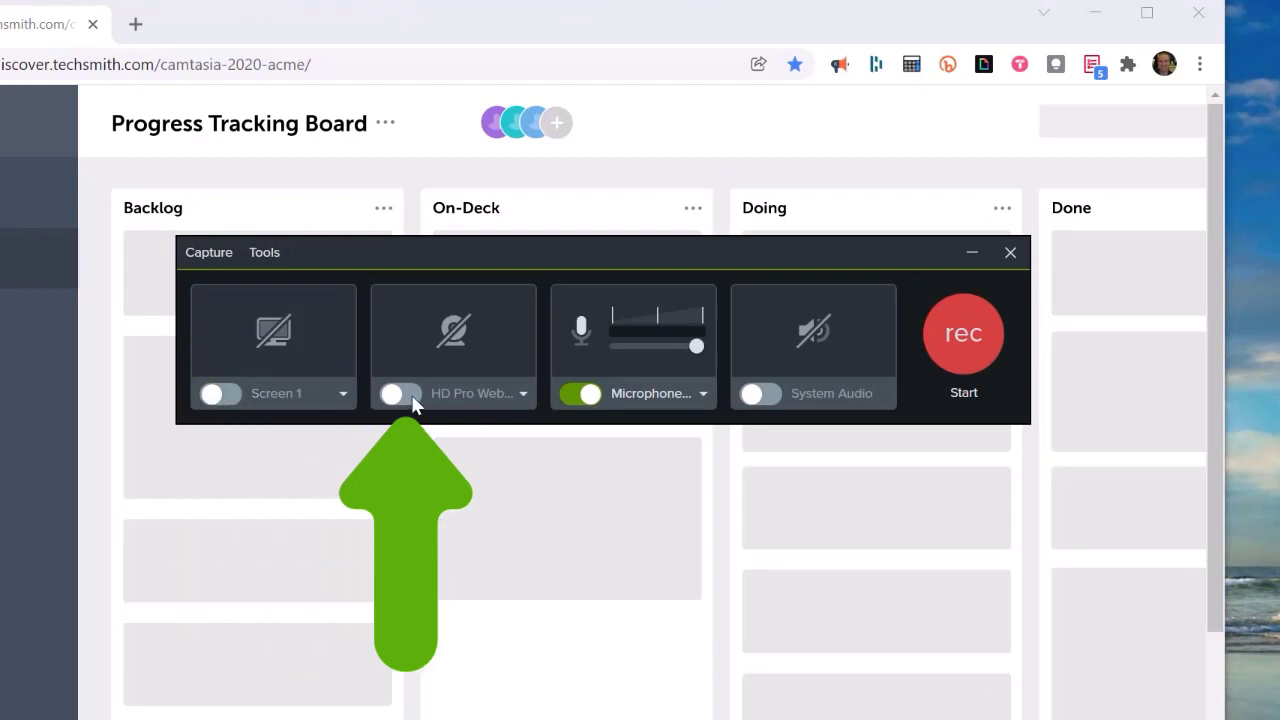
left_click(400, 392)
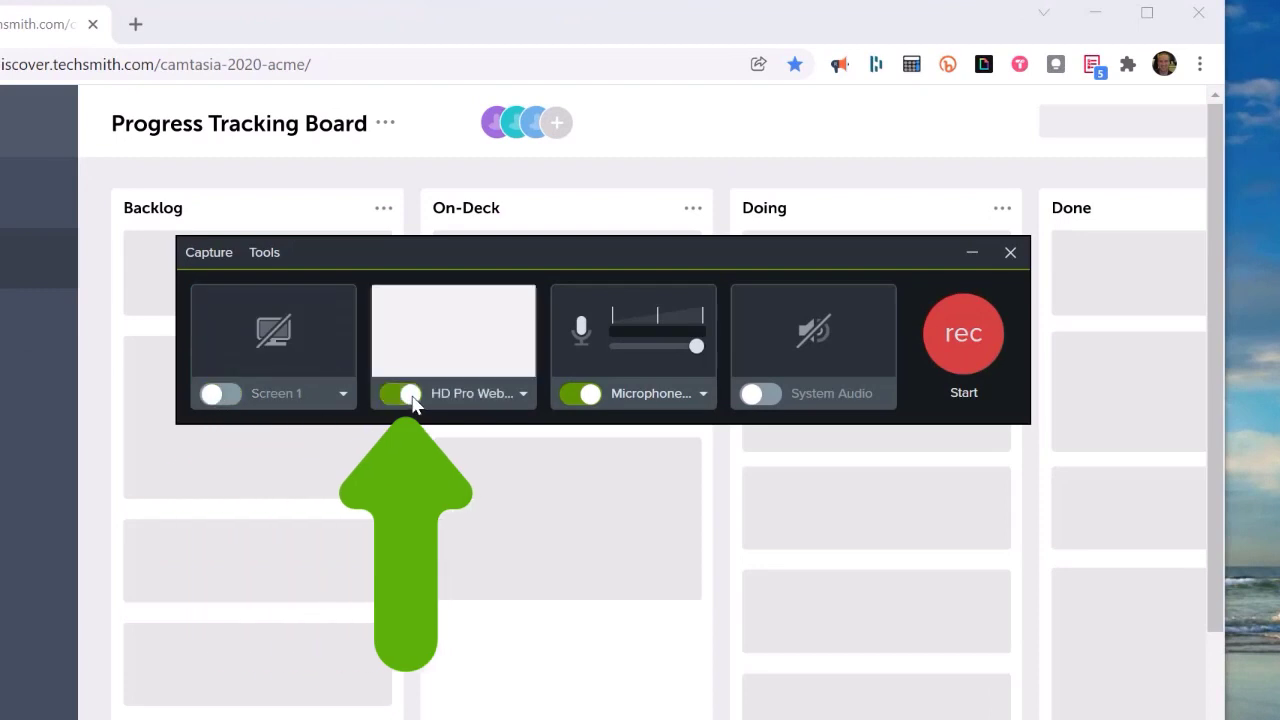
left_click(408, 392)
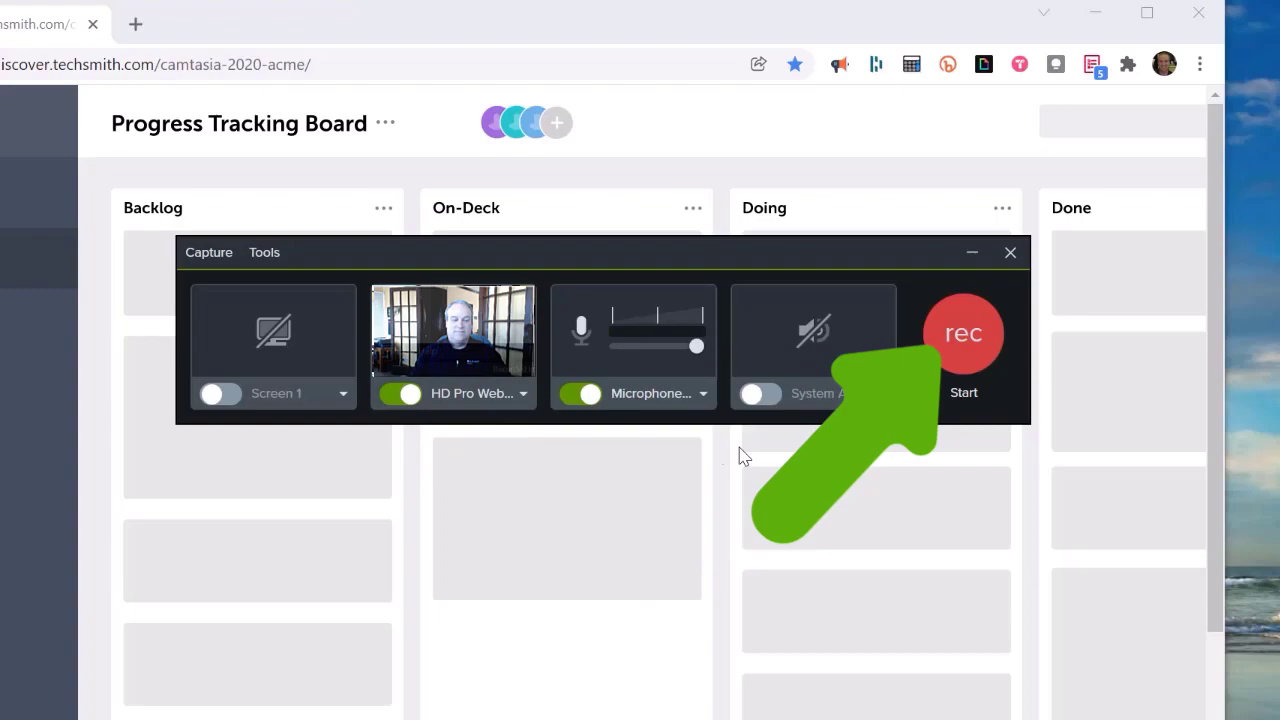
Step: Begin a webcam-only recording with the live preview running
left_click(964, 332)
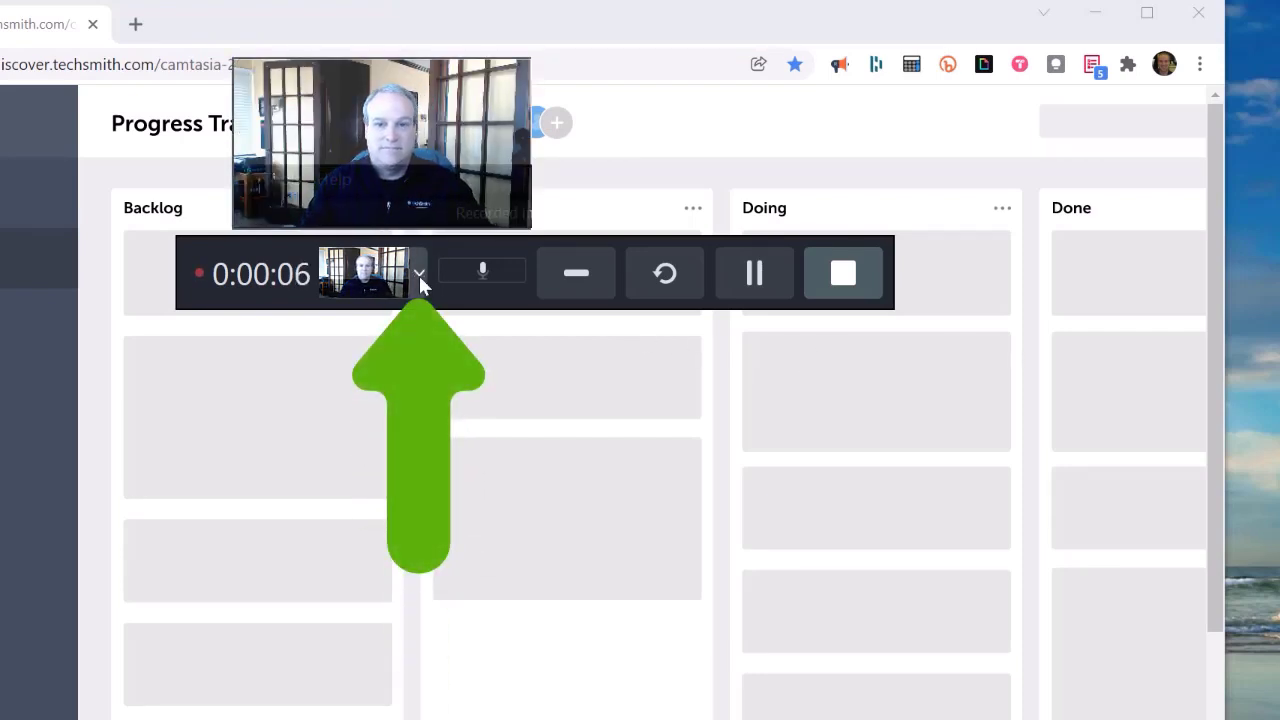
Step: Stop recording so the project opens with camera and screen tracks, then select the webcam clip
left_click(844, 272)
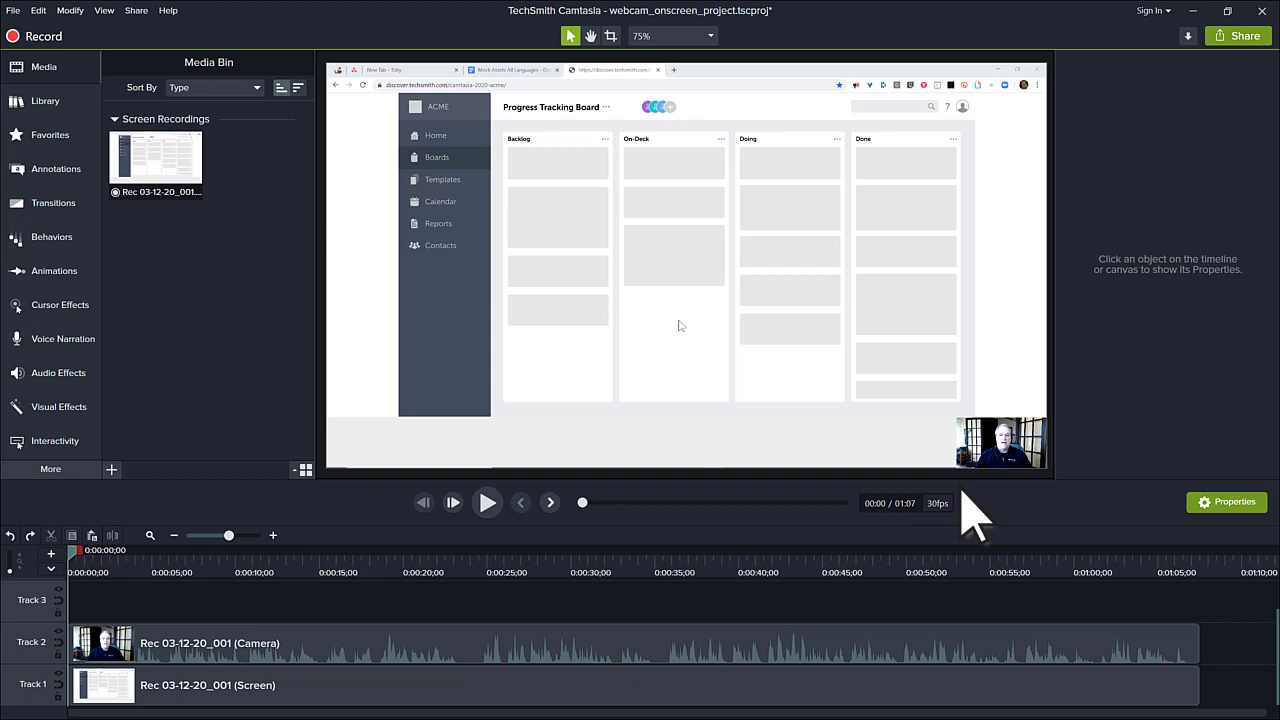
left_click(1000, 444)
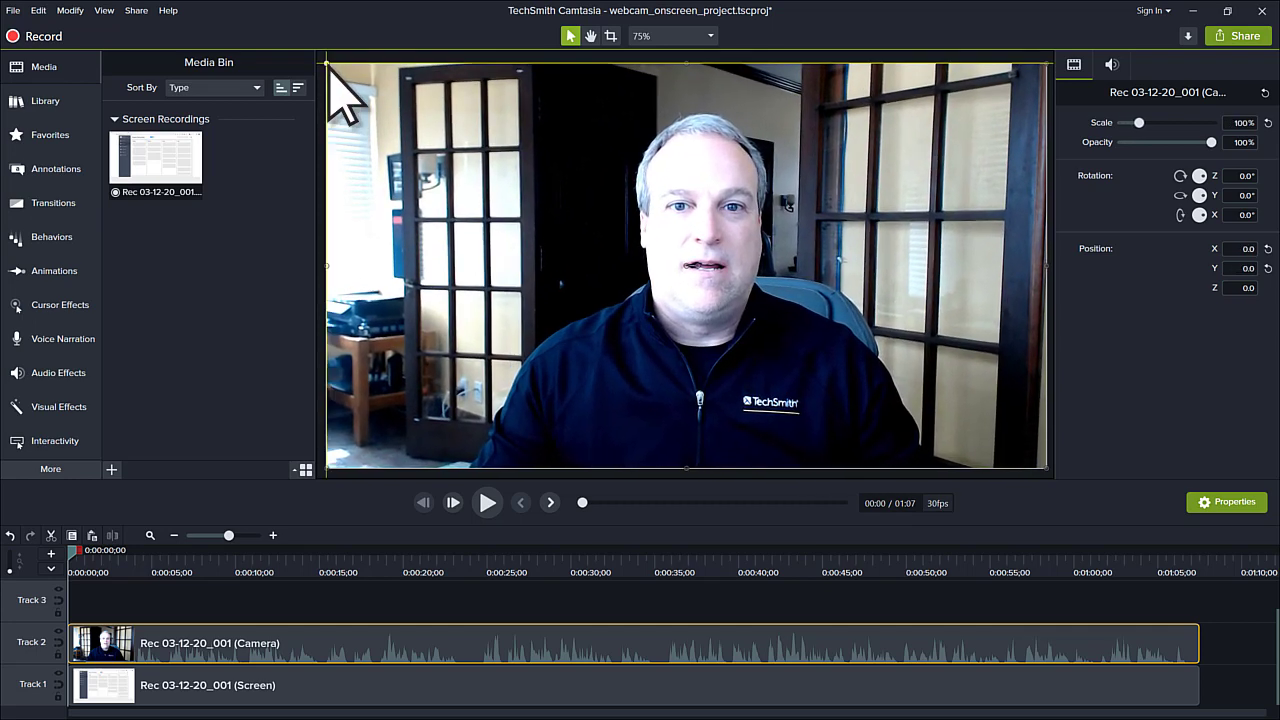
Step: Show the Zoom-n-Pan and Animations presets for the webcam clip
left_click(54, 270)
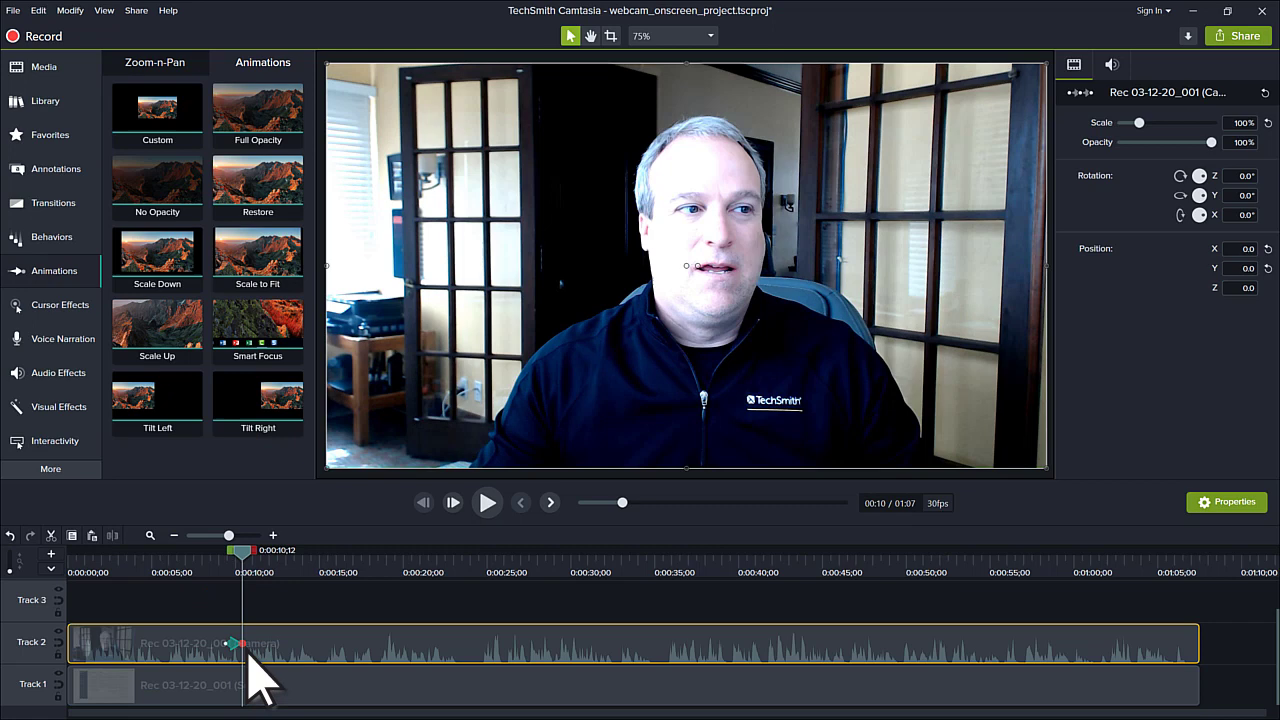
mouse_move(336, 90)
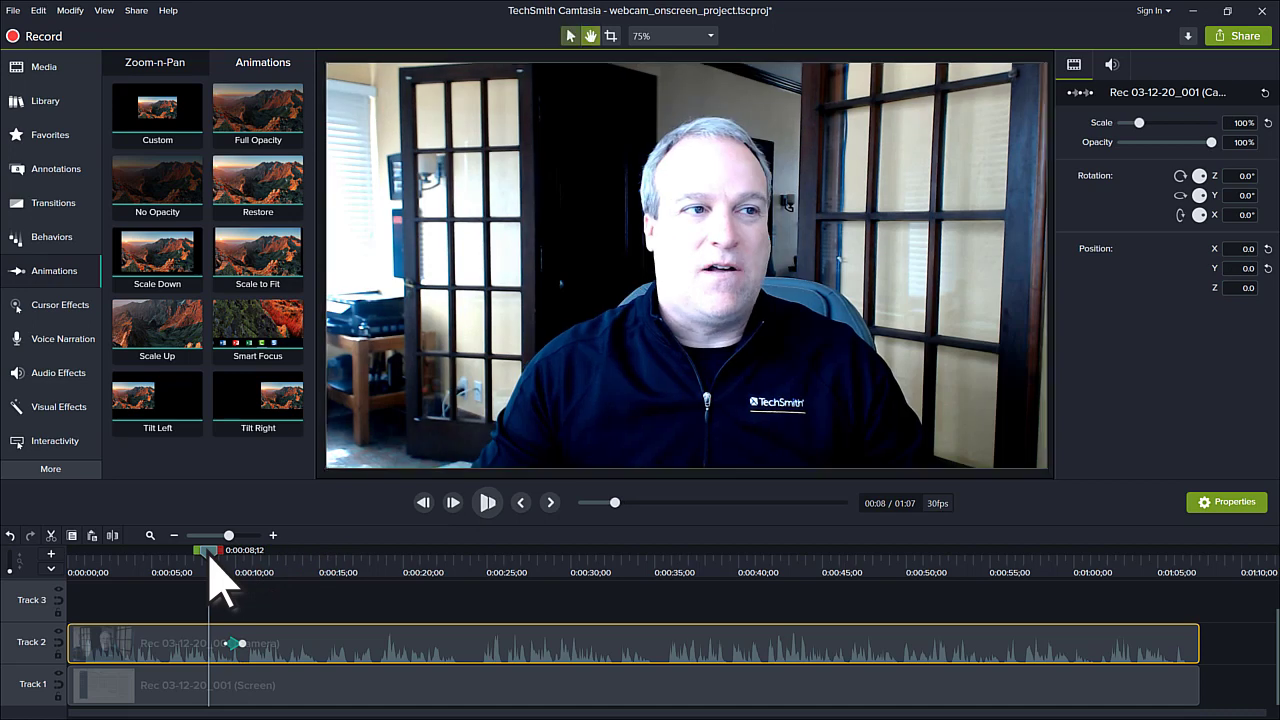
Step: Shrink the webcam to a corner over the screen recording near 0:22 and preview the result
left_click(486, 502)
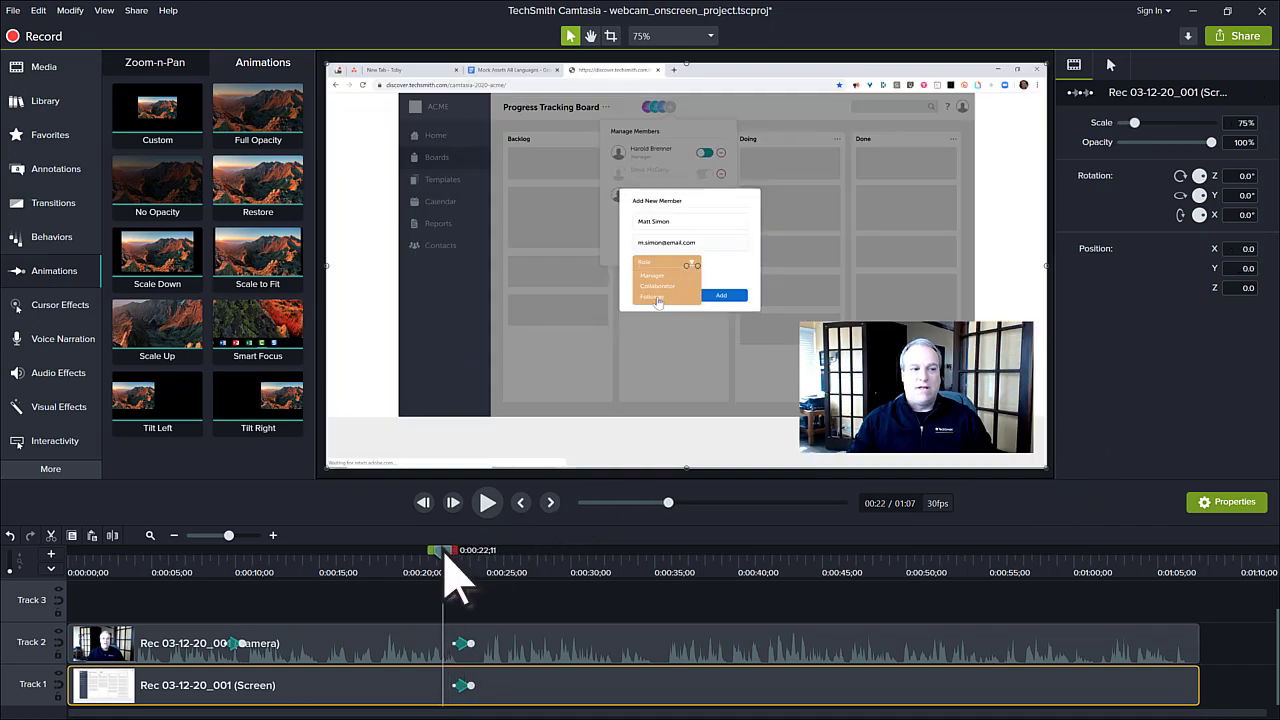
left_click(488, 504)
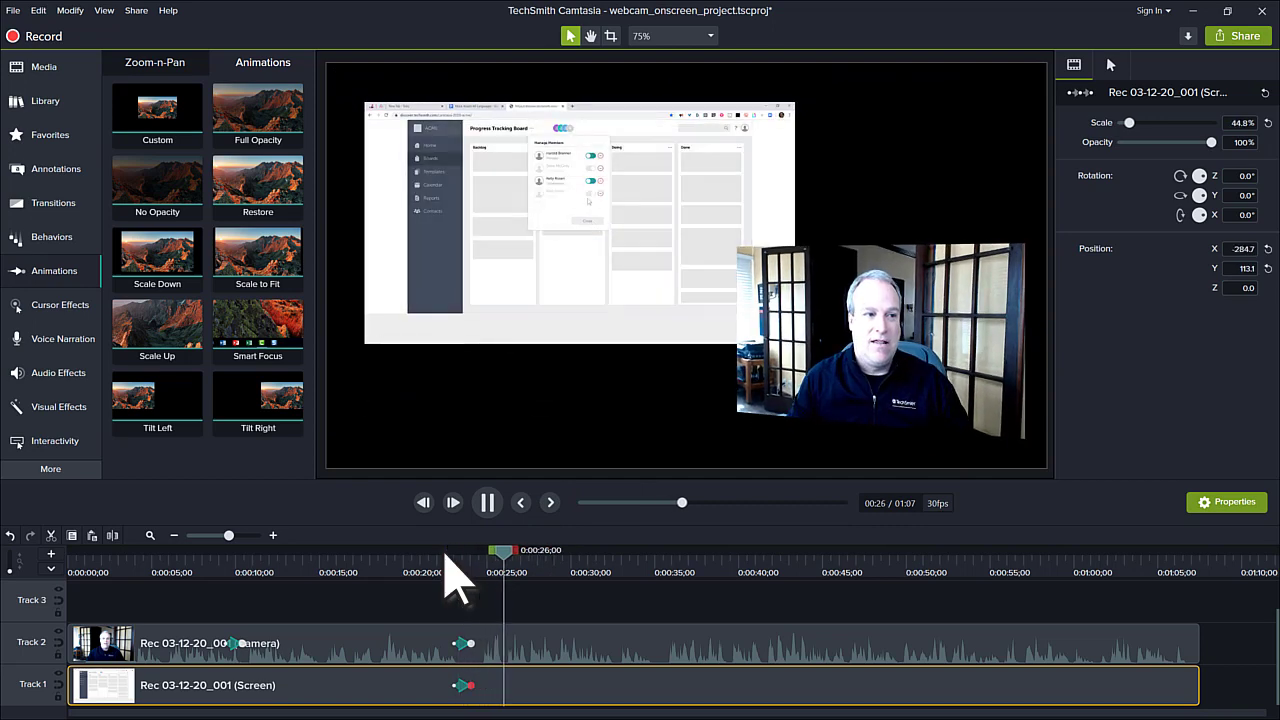
left_click(488, 502)
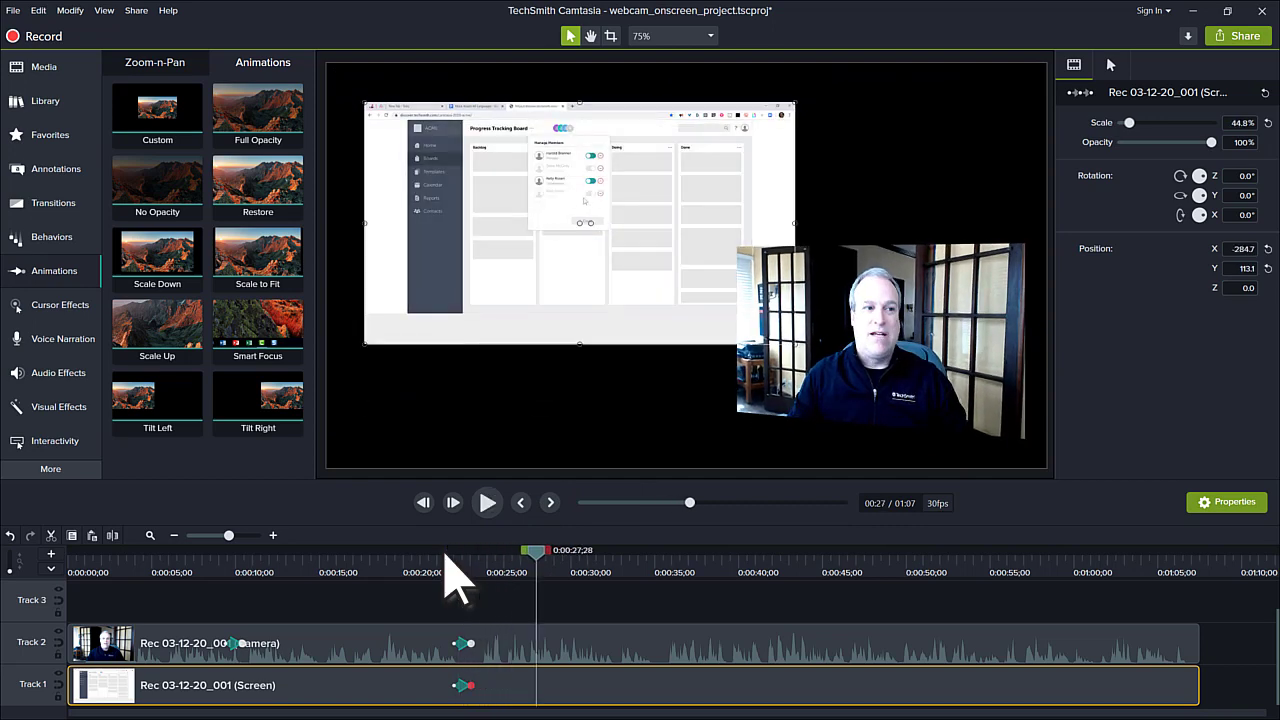